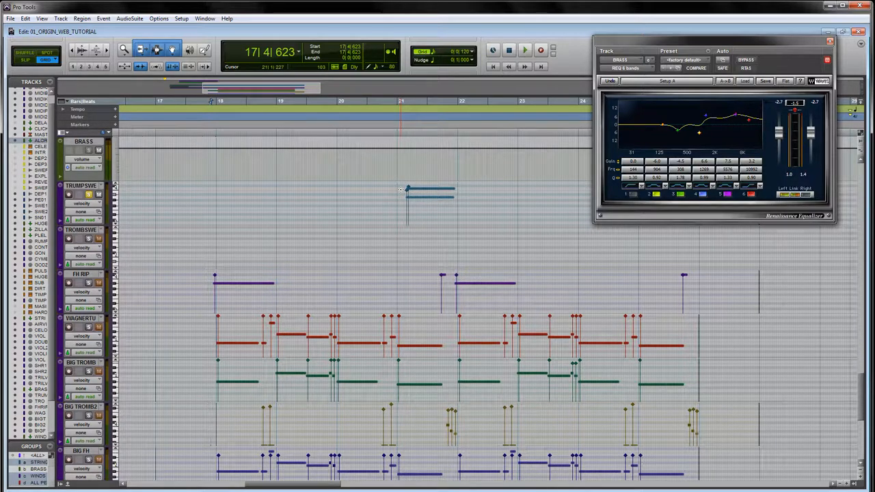
Step: Scroll to the brass tracks and place the playback start at the high brass note
{"action": "scroll", "scroll_direction": "down", "scroll_amount": 3}
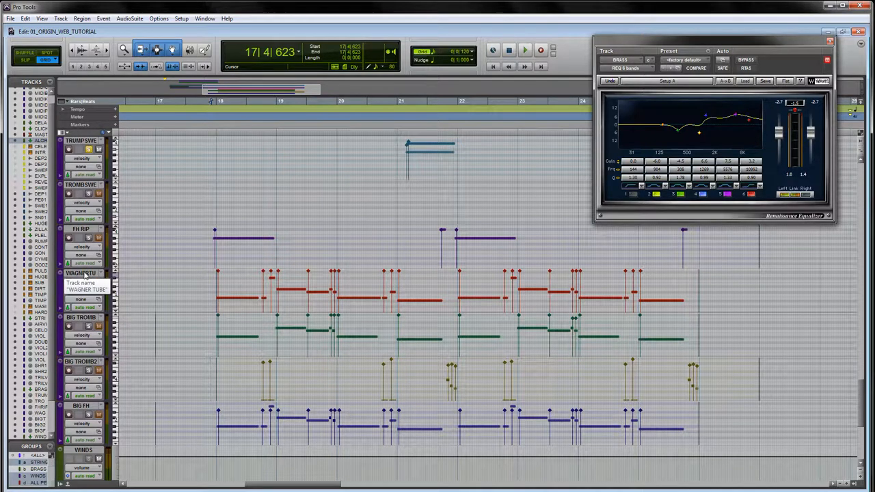
{"action": "scroll", "scroll_direction": "down", "scroll_amount": 3}
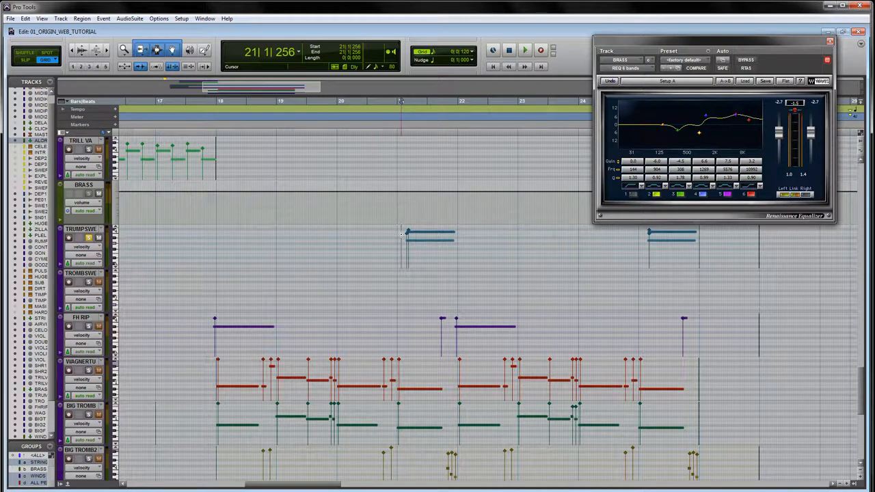
{"action": "left_click", "coordinate": [525, 49]}
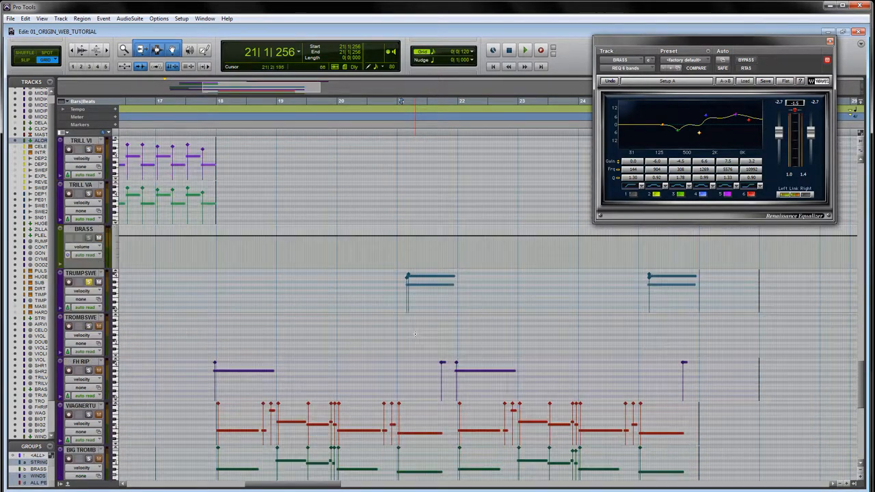
{"action": "scroll", "scroll_direction": "down", "scroll_amount": 3}
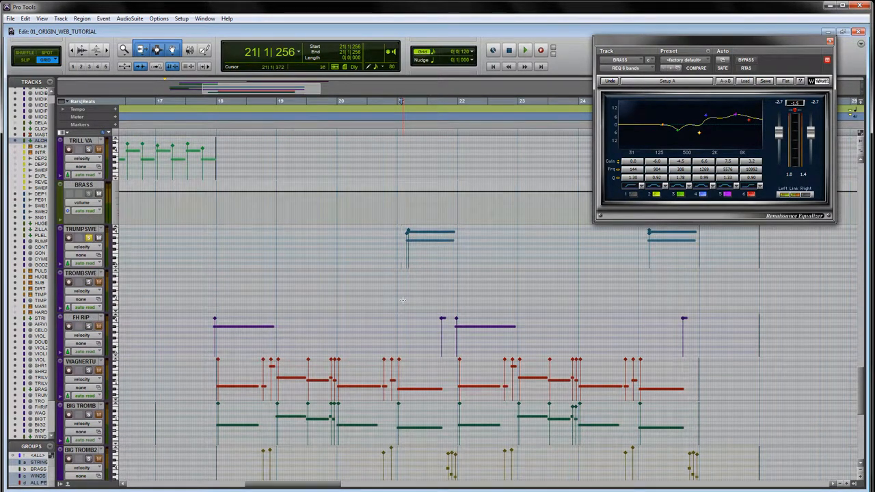
{"action": "scroll", "scroll_direction": "down", "scroll_amount": 3}
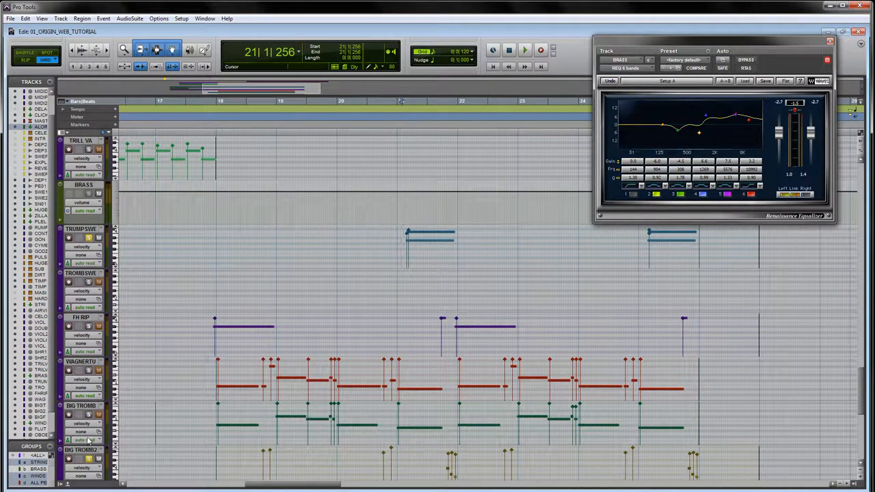
{"action": "left_click", "coordinate": [402, 205]}
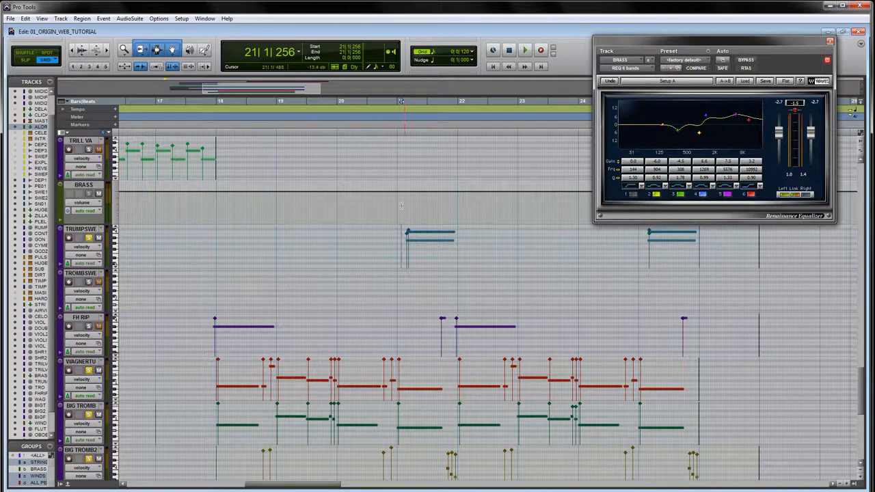
{"action": "left_click", "coordinate": [525, 50]}
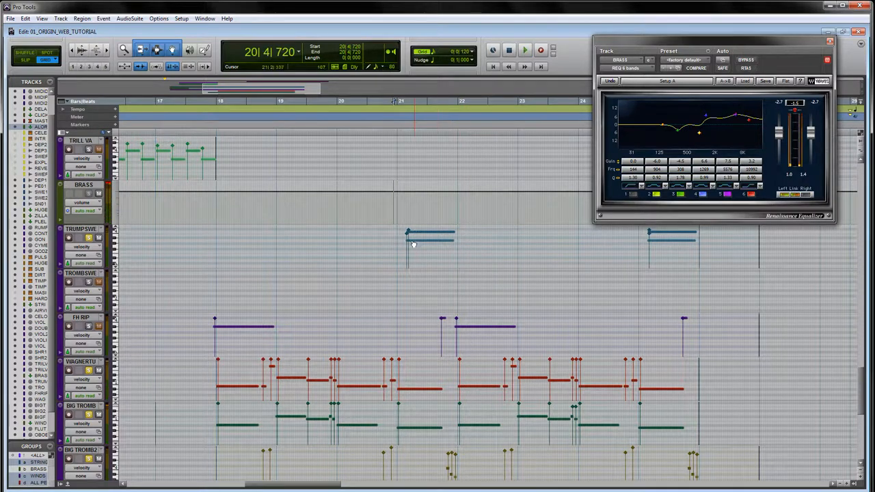
Step: Audition the brass phrase with the bus EQ active, restarting from before the phrase
{"action": "scroll", "scroll_direction": "down", "scroll_amount": 3}
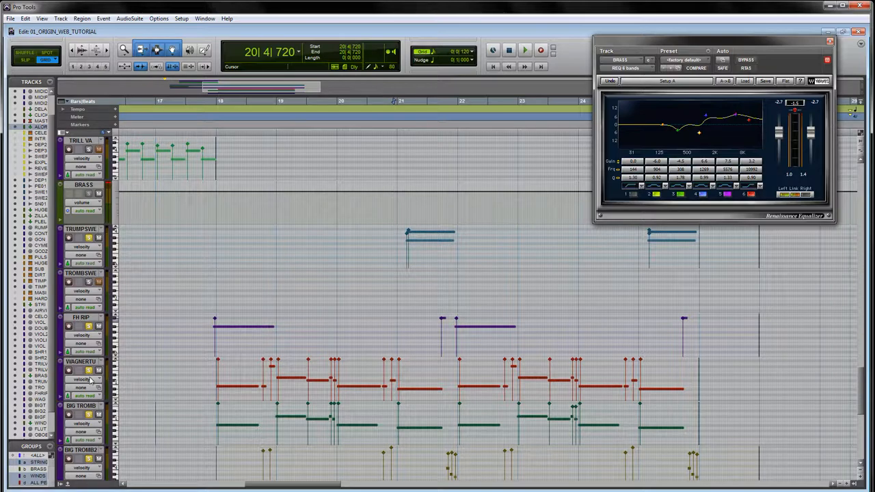
{"action": "scroll", "scroll_direction": "down", "scroll_amount": 3}
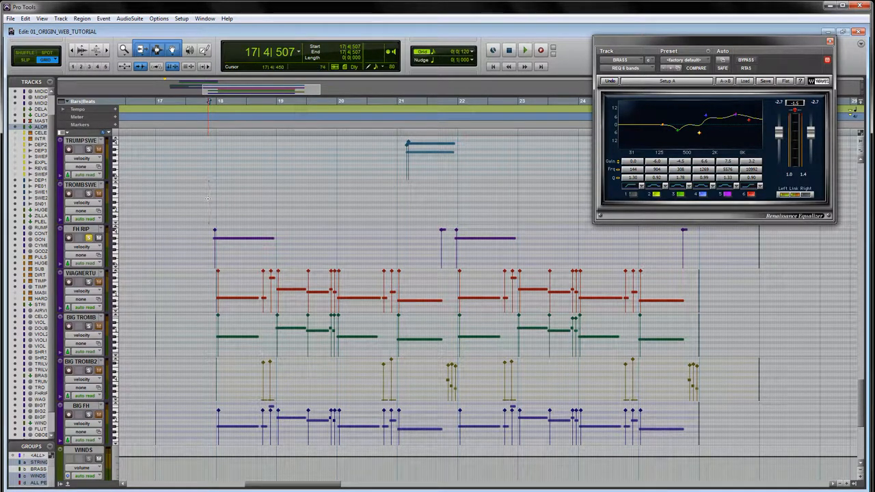
{"action": "left_click", "coordinate": [525, 50]}
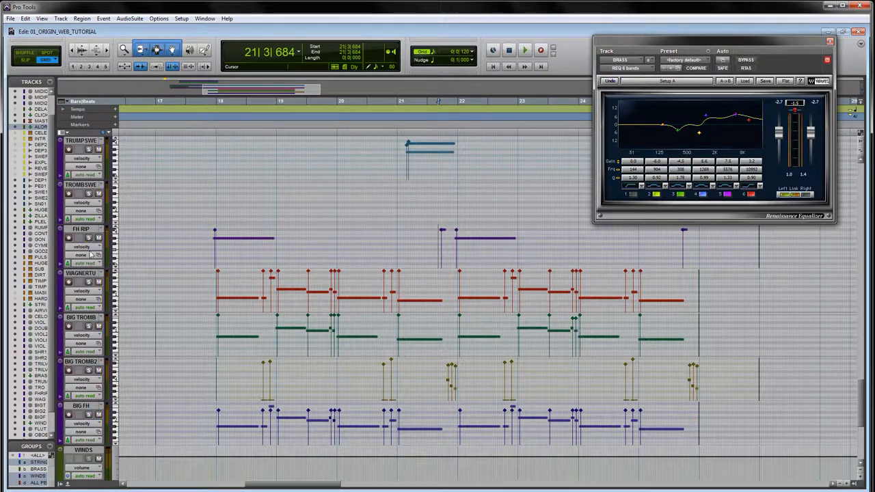
{"action": "left_click", "coordinate": [166, 116]}
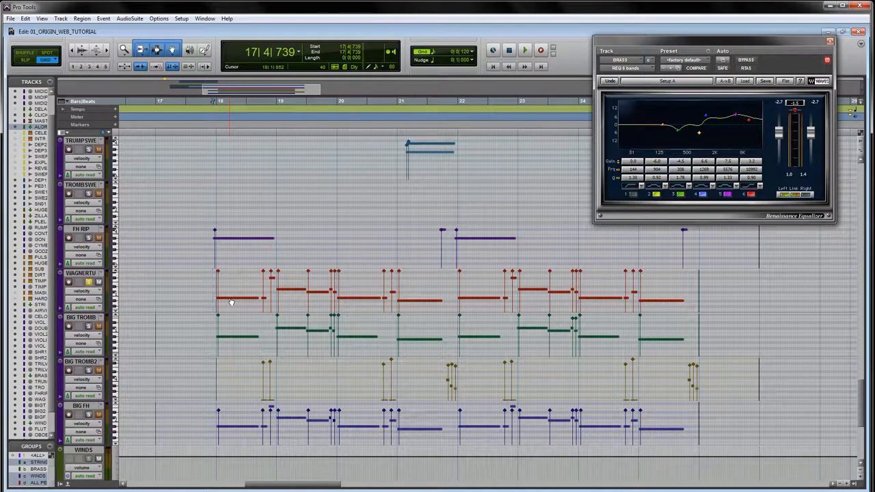
{"action": "left_click", "coordinate": [525, 49]}
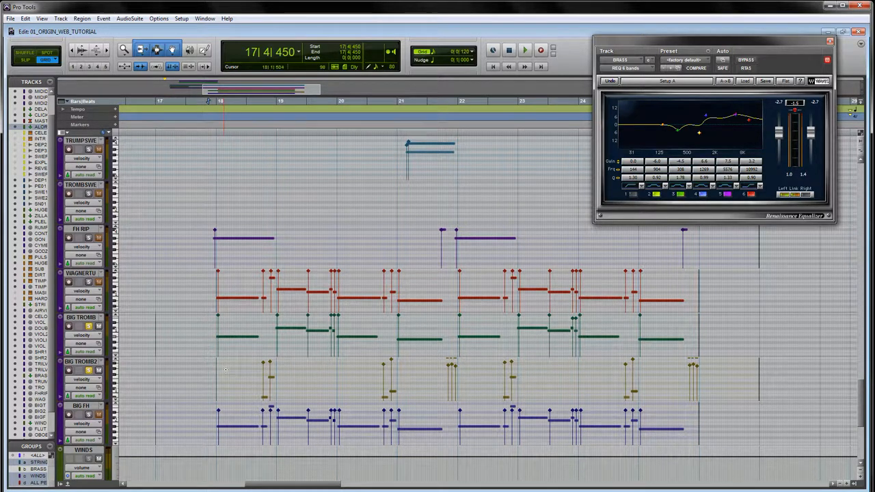
{"action": "left_click", "coordinate": [526, 49]}
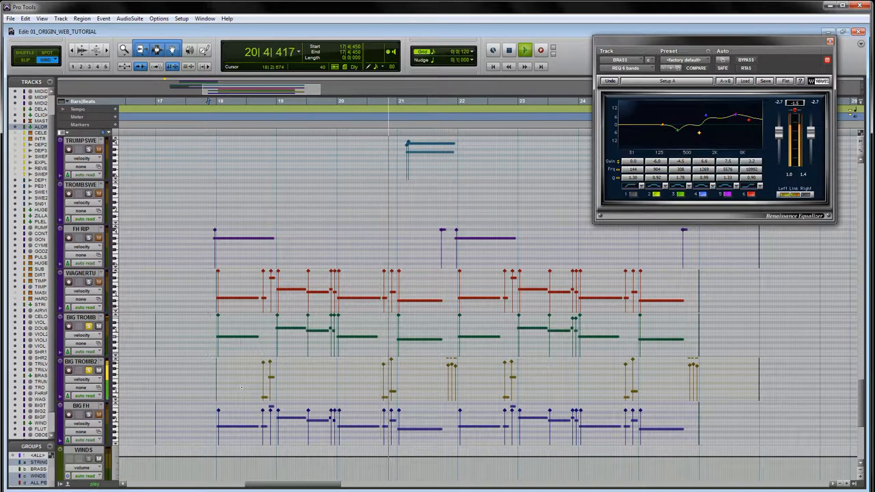
{"action": "left_click", "coordinate": [525, 50]}
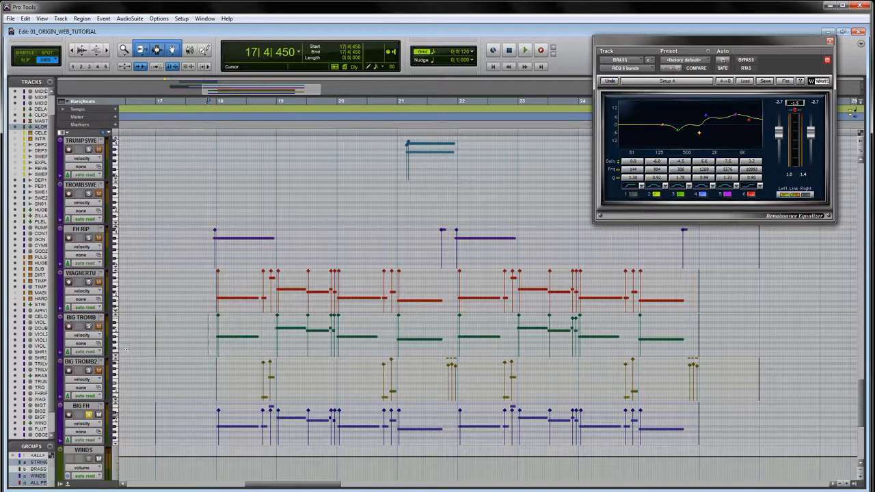
Step: Play the phrase again and bypass the brass bus EQ for comparison
{"action": "left_click", "coordinate": [525, 50]}
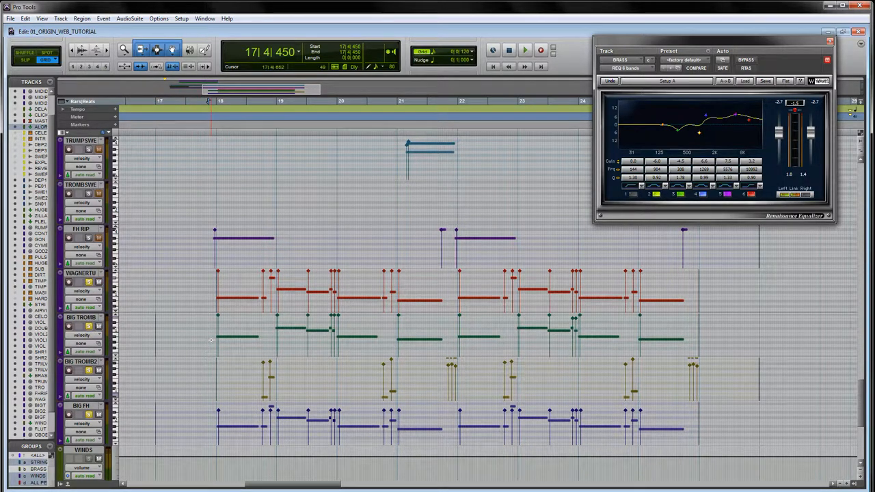
{"action": "left_click", "coordinate": [525, 49]}
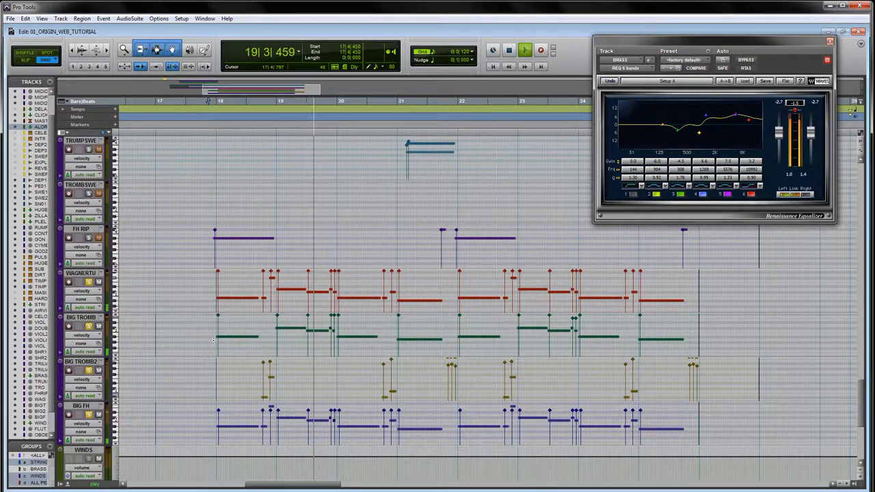
{"action": "left_click", "coordinate": [525, 50]}
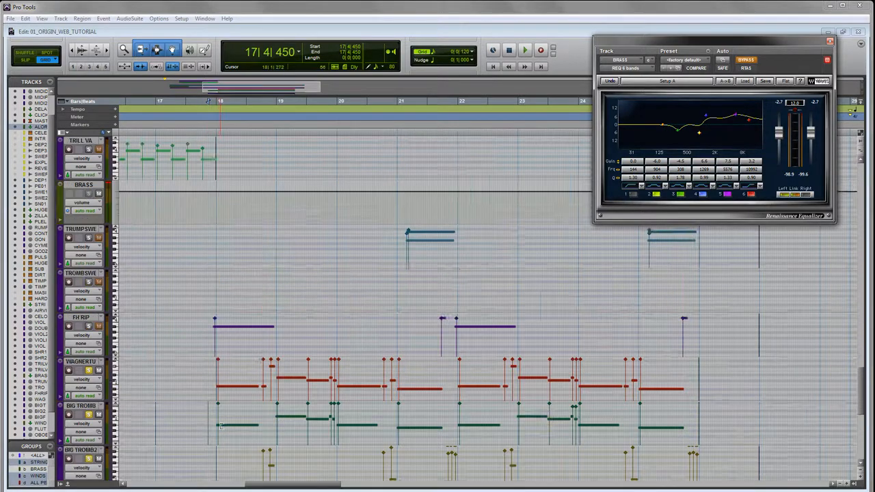
{"action": "scroll", "scroll_direction": "up", "scroll_amount": 3}
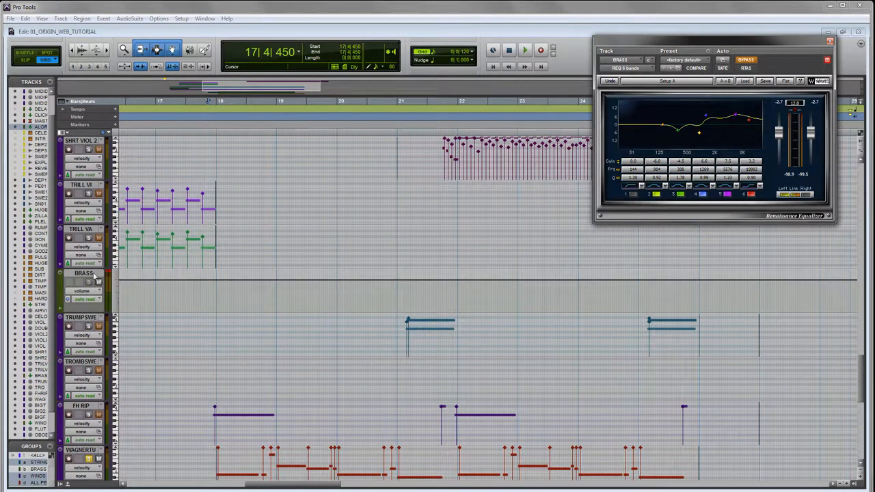
{"action": "scroll", "scroll_direction": "down", "scroll_amount": 3}
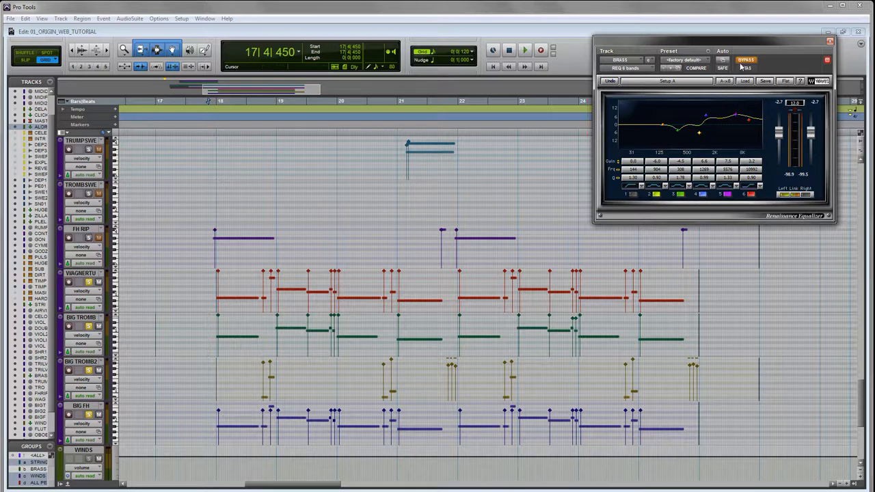
Step: Audition the brass with the EQ bypassed, then re-enable the brass bus EQ
{"action": "left_click", "coordinate": [525, 50]}
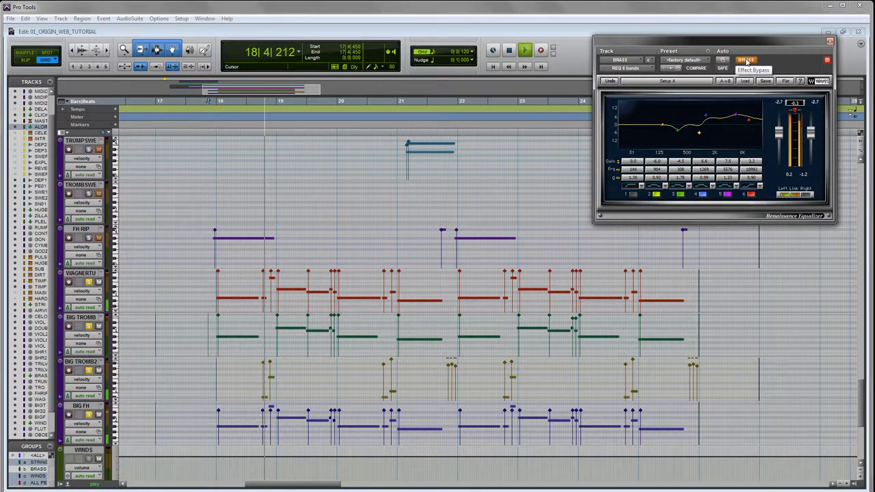
{"action": "left_click", "coordinate": [525, 49]}
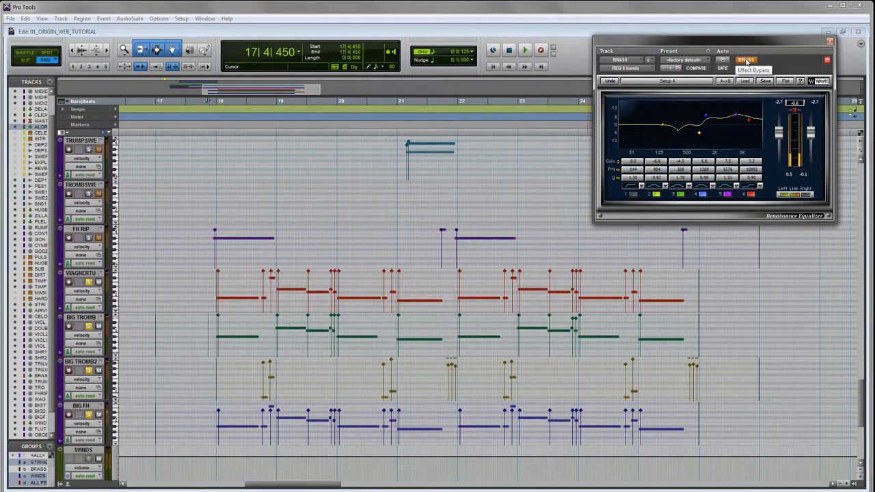
{"action": "left_click", "coordinate": [525, 50]}
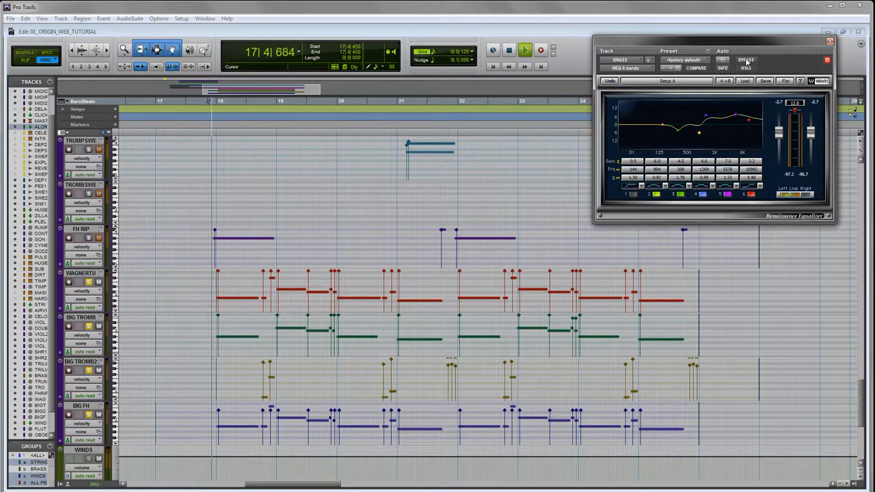